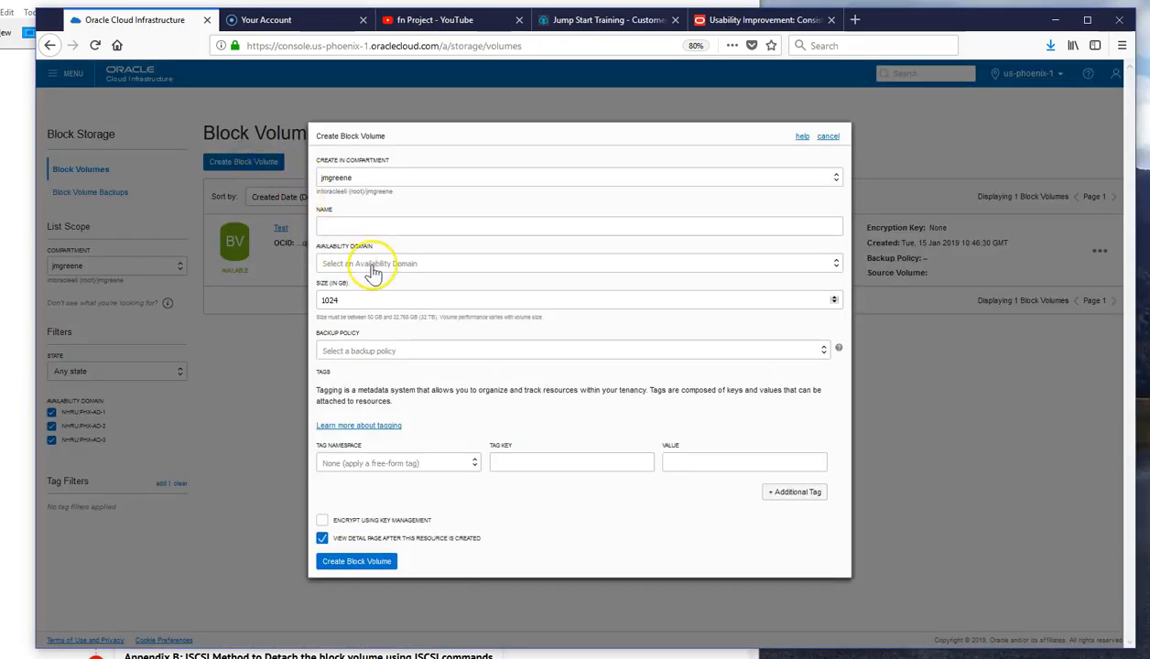
- Fill the Create Block Volume form with a name, AD-1, no backup policy and key-managed encryption
{"action": "type", "text": "ts"}
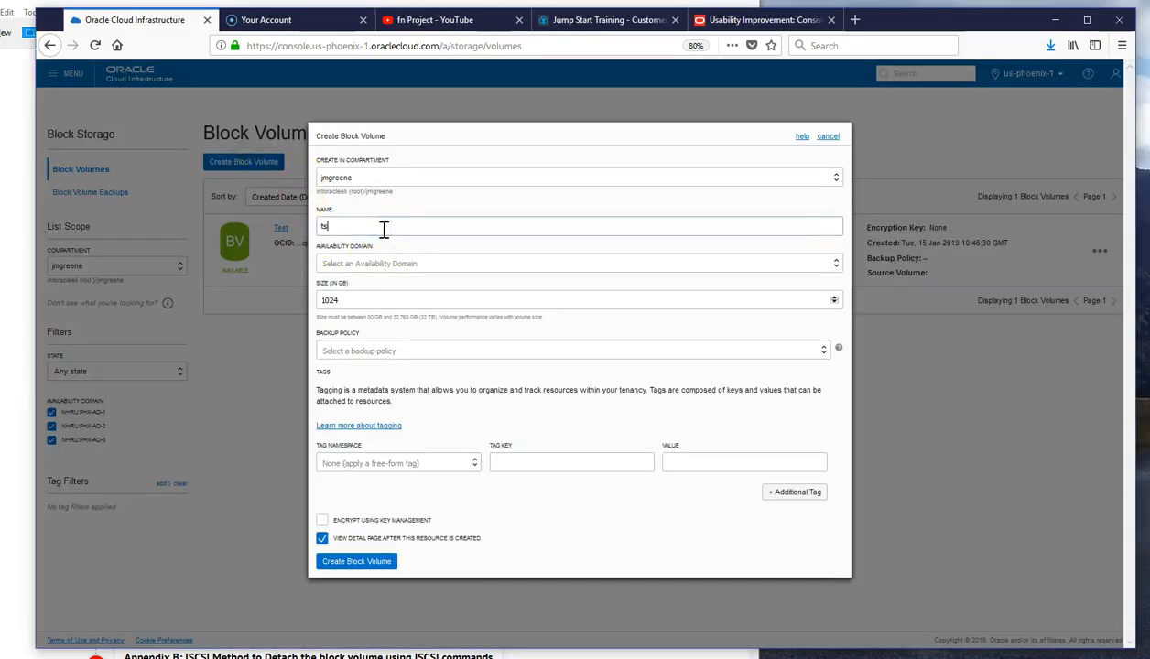
{"action": "left_click", "coordinate": [576, 264]}
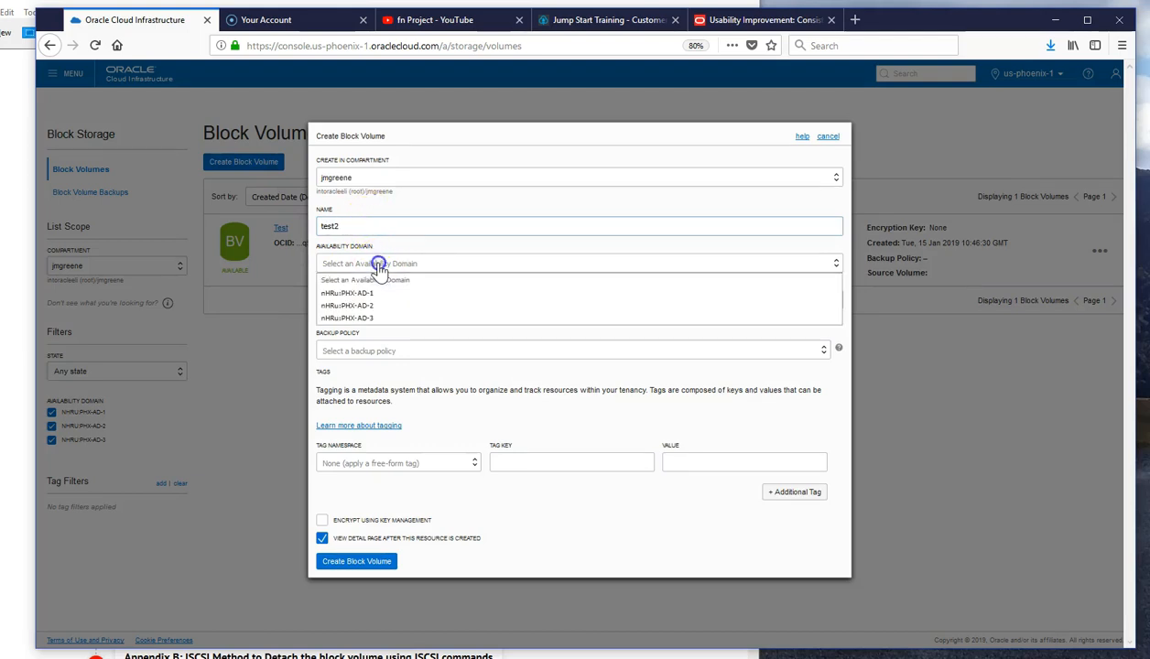
{"action": "left_click", "coordinate": [350, 293]}
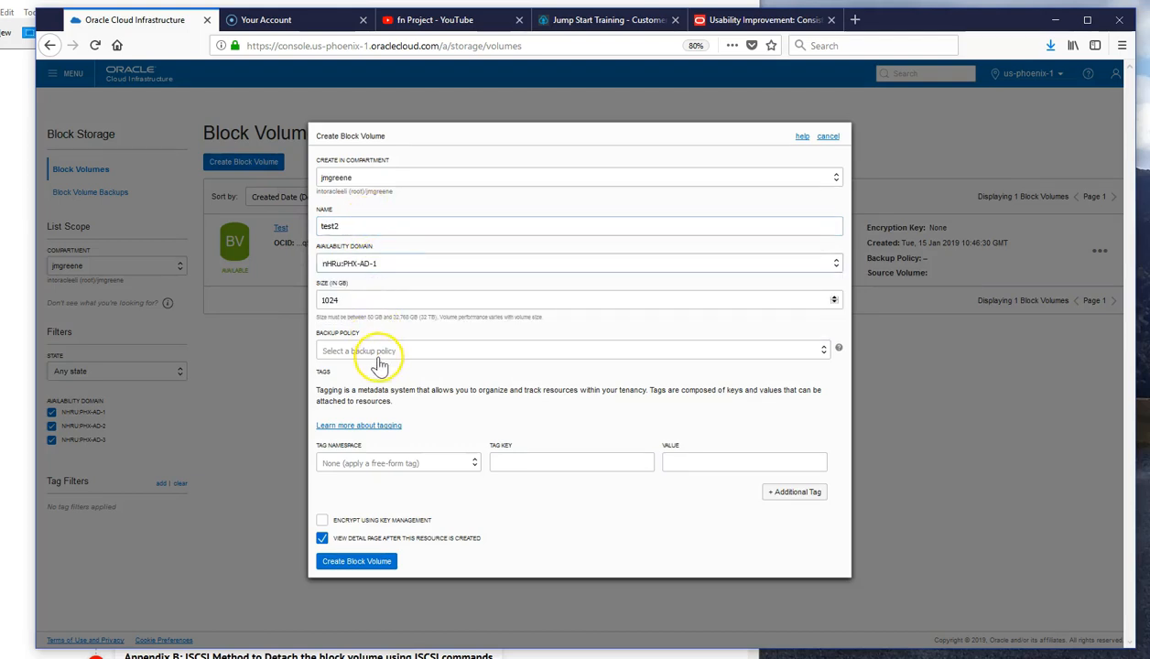
{"action": "left_click", "coordinate": [576, 351]}
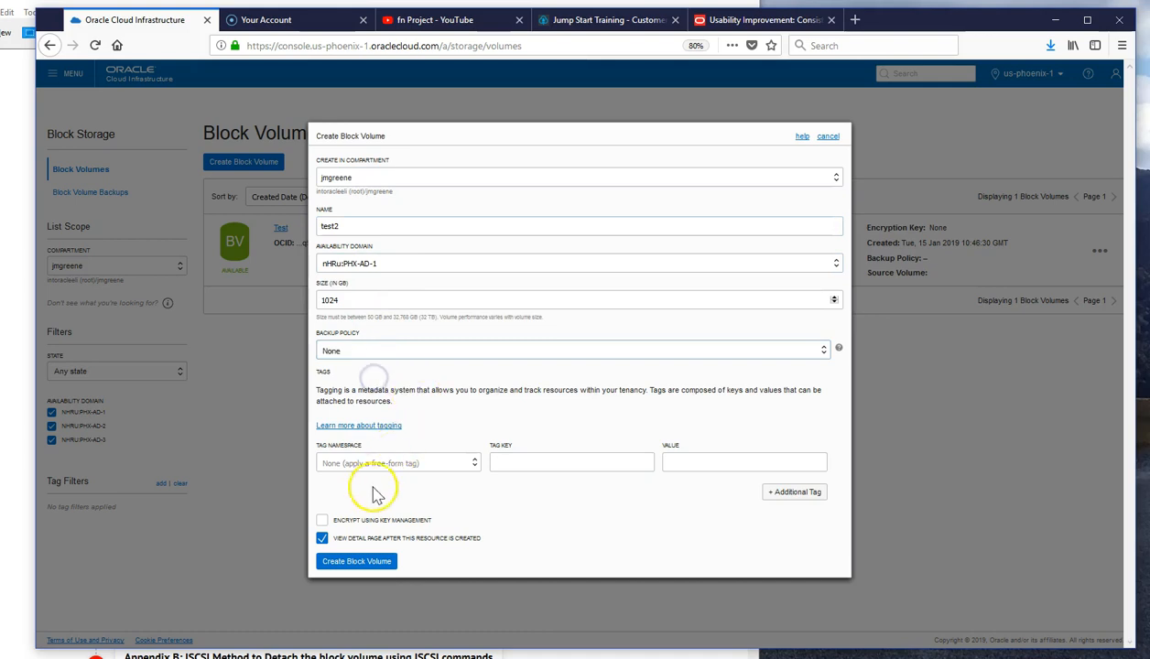
{"action": "left_click", "coordinate": [322, 519]}
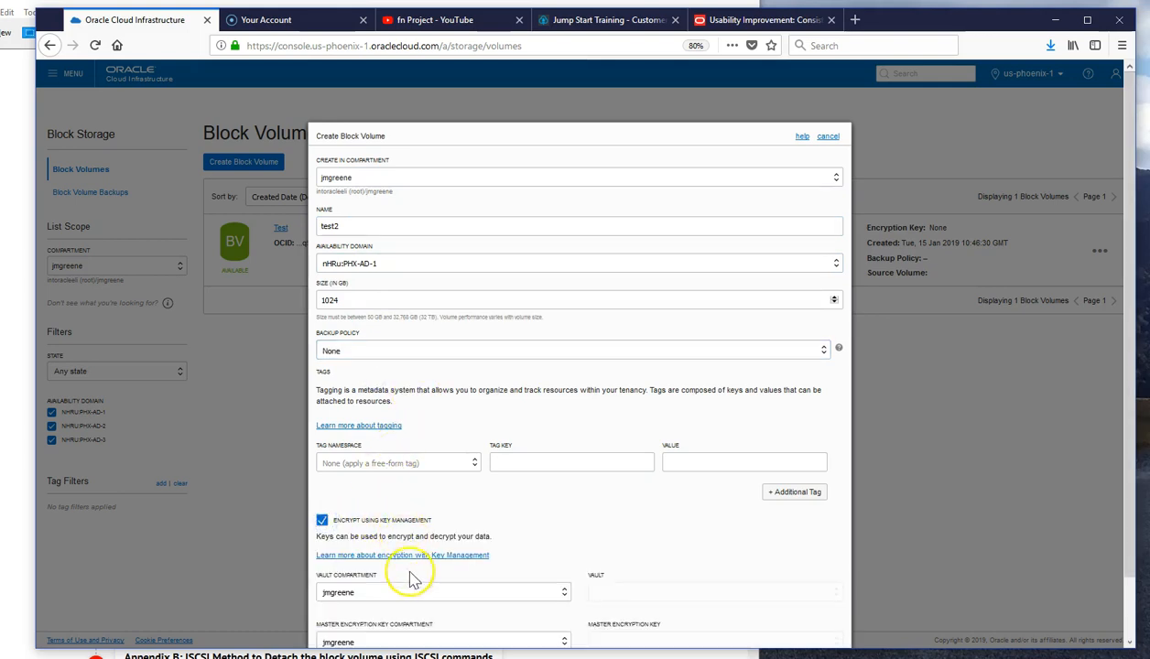
- Cancel the form, reopen Create Block Volume and cancel again so only Test remains listed
{"action": "left_click", "coordinate": [828, 136]}
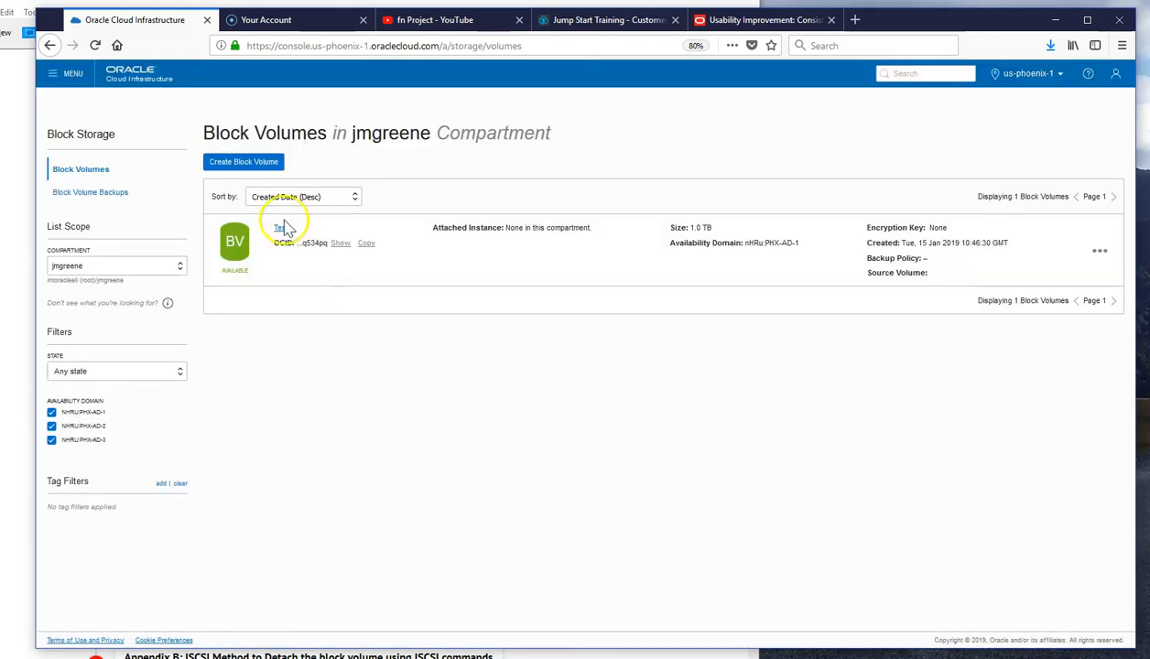
{"action": "left_click", "coordinate": [243, 161]}
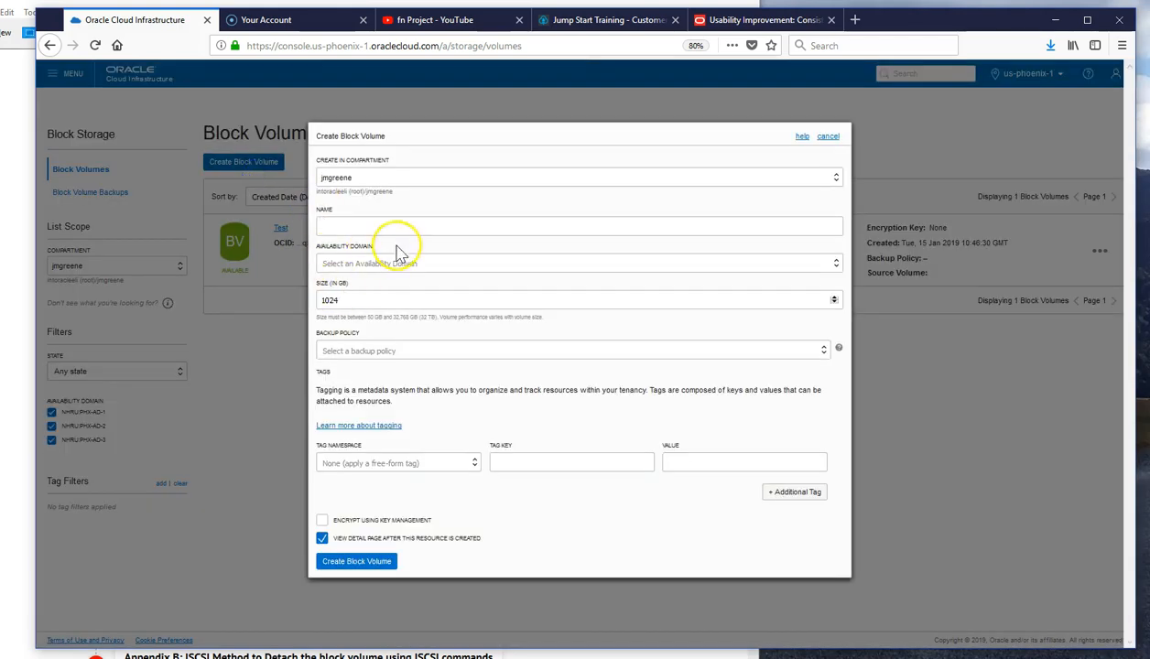
{"action": "left_click", "coordinate": [827, 136]}
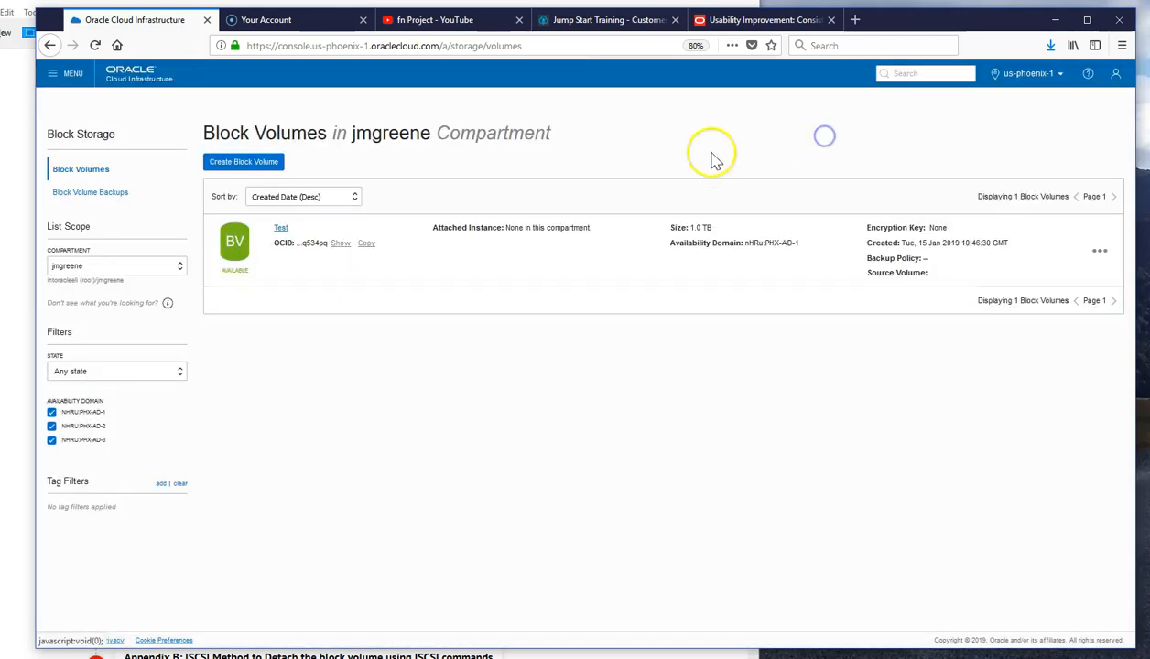
- Navigate to Compute > Instances, FnKeyPair3, and show its Attached Block Volumes (none yet)
{"action": "left_click", "coordinate": [64, 73]}
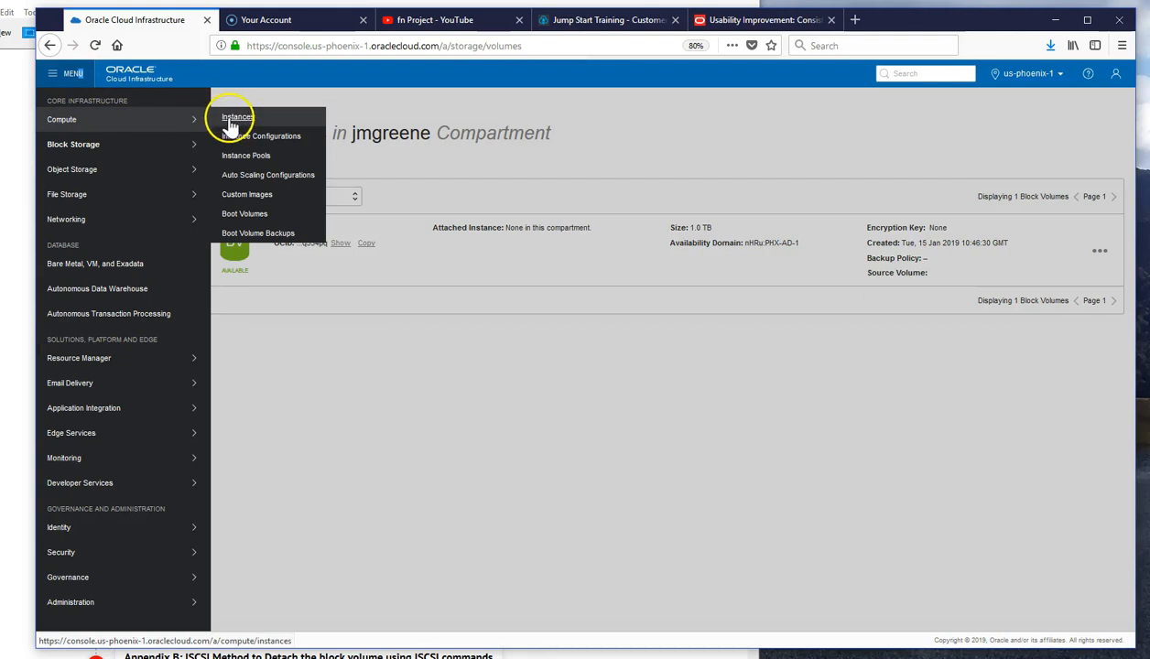
{"action": "left_click", "coordinate": [236, 117]}
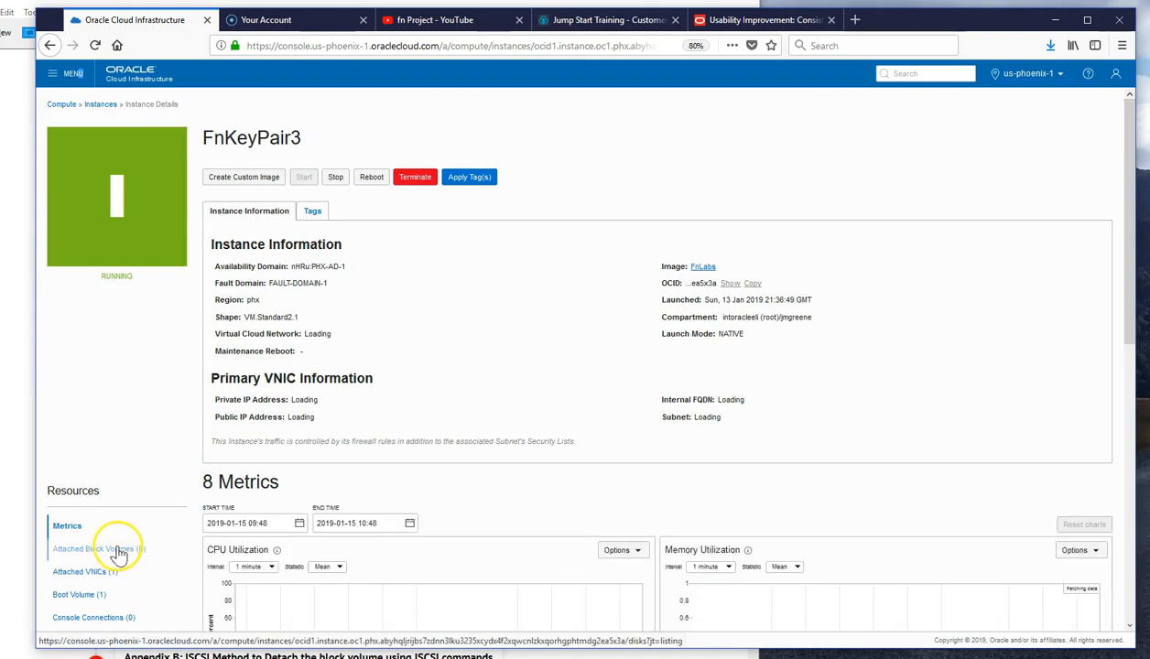
{"action": "left_click", "coordinate": [103, 549]}
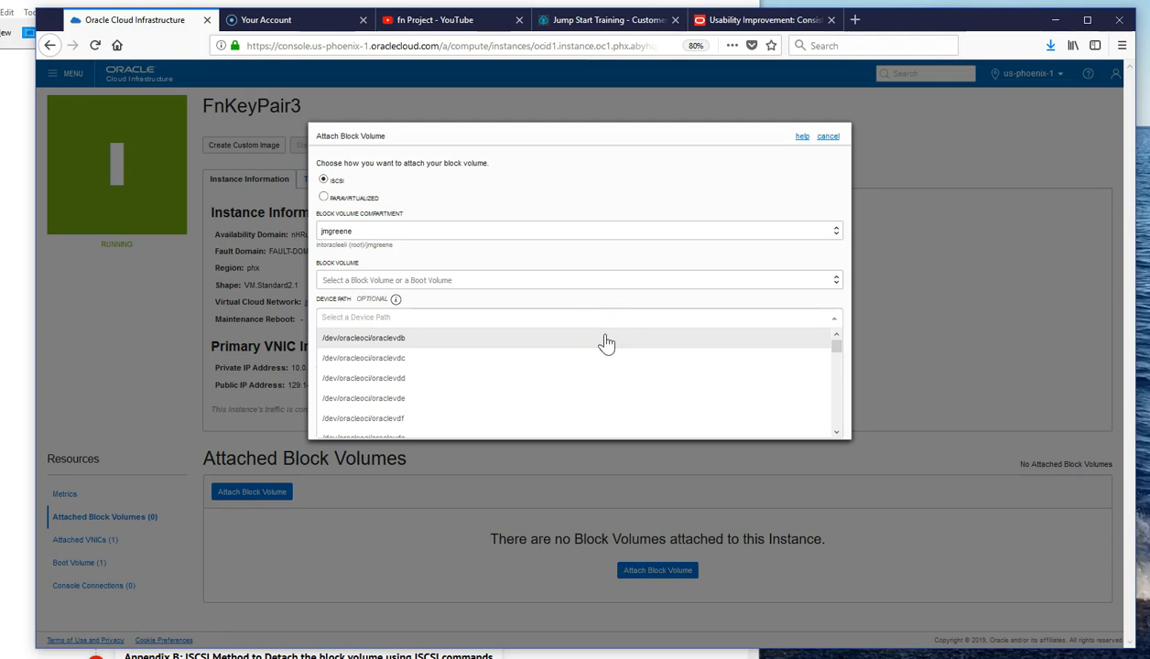
{"action": "mouse_move", "coordinate": [689, 338]}
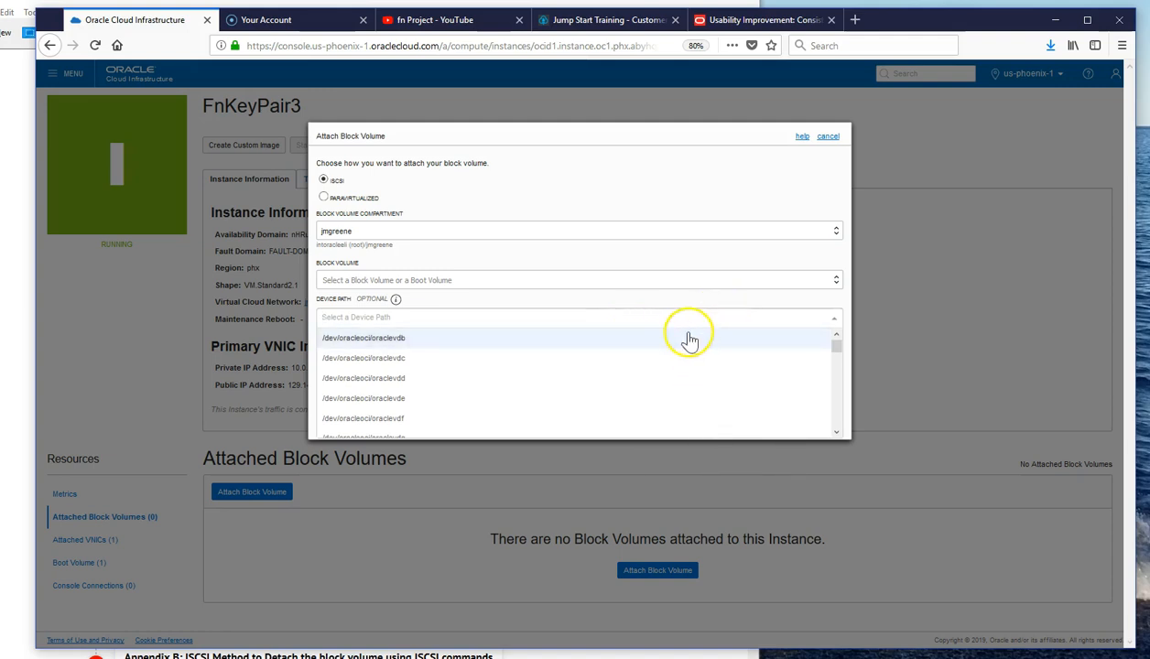
{"action": "mouse_move", "coordinate": [718, 370]}
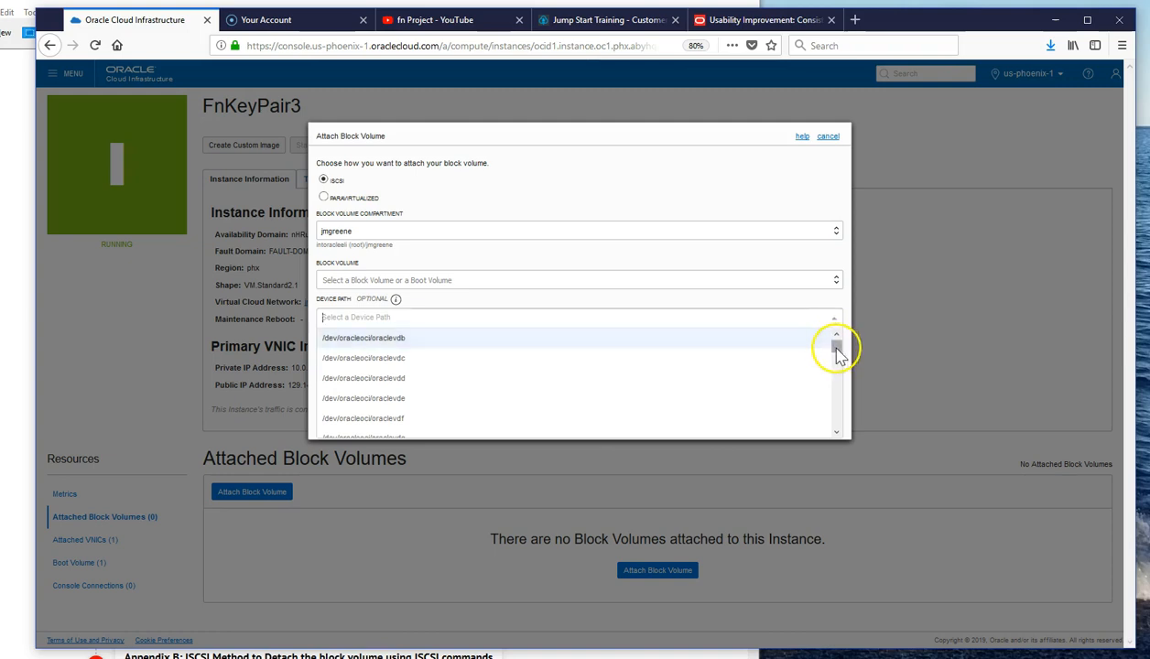
- Attach the Test volume to FnKeyPair3 via ISCSI at device path /dev/oracleoci/oraclevdb
{"action": "scroll", "scroll_direction": "down", "scroll_amount": 3}
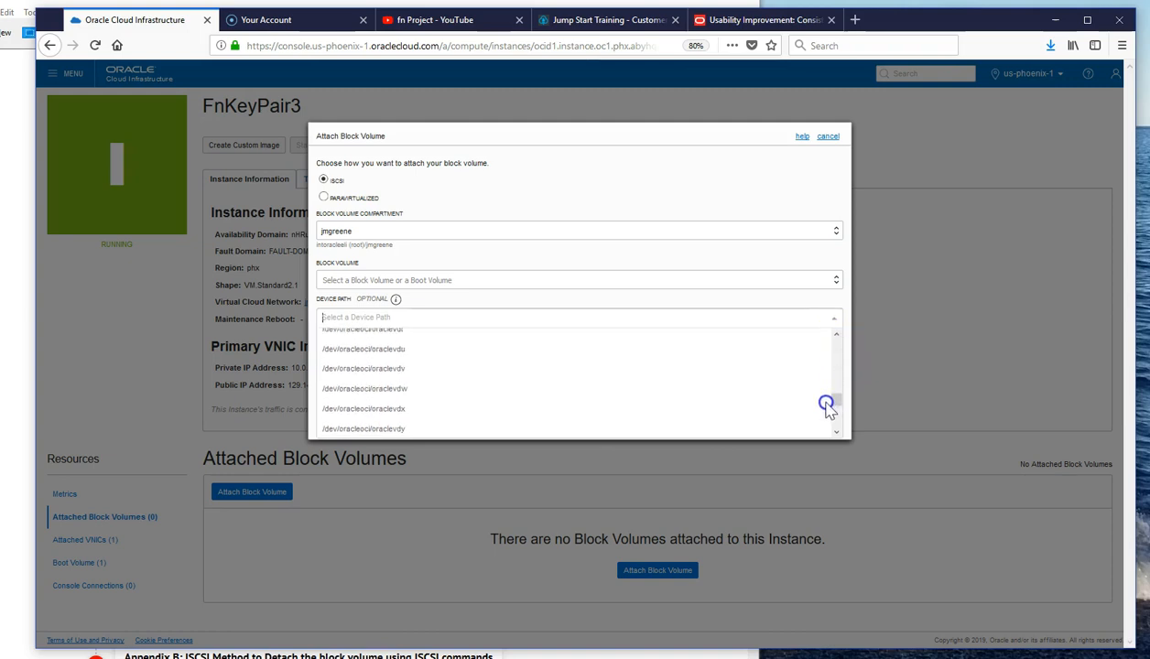
{"action": "scroll", "scroll_direction": "down", "scroll_amount": 3}
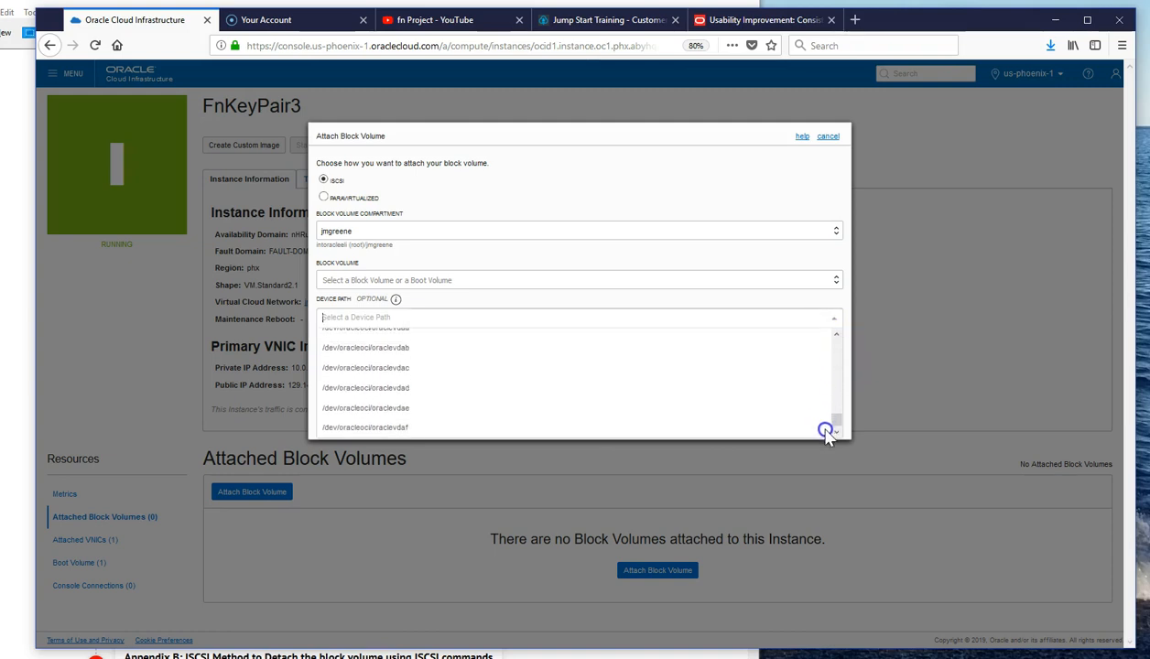
{"action": "left_click", "coordinate": [578, 280]}
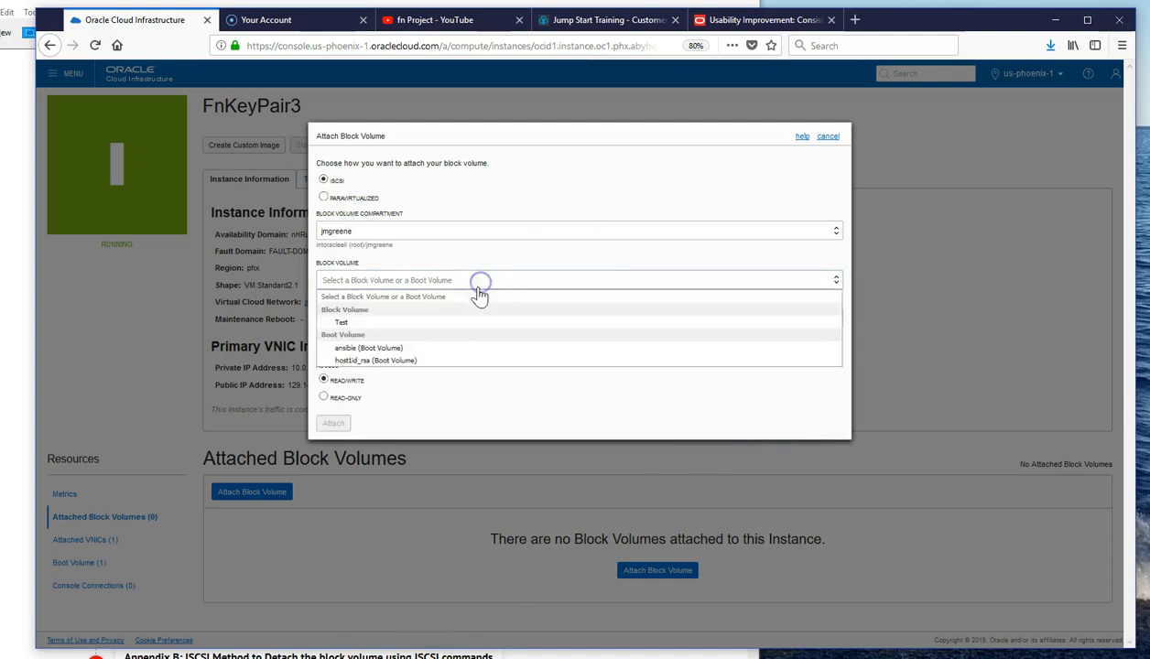
{"action": "left_click", "coordinate": [340, 322]}
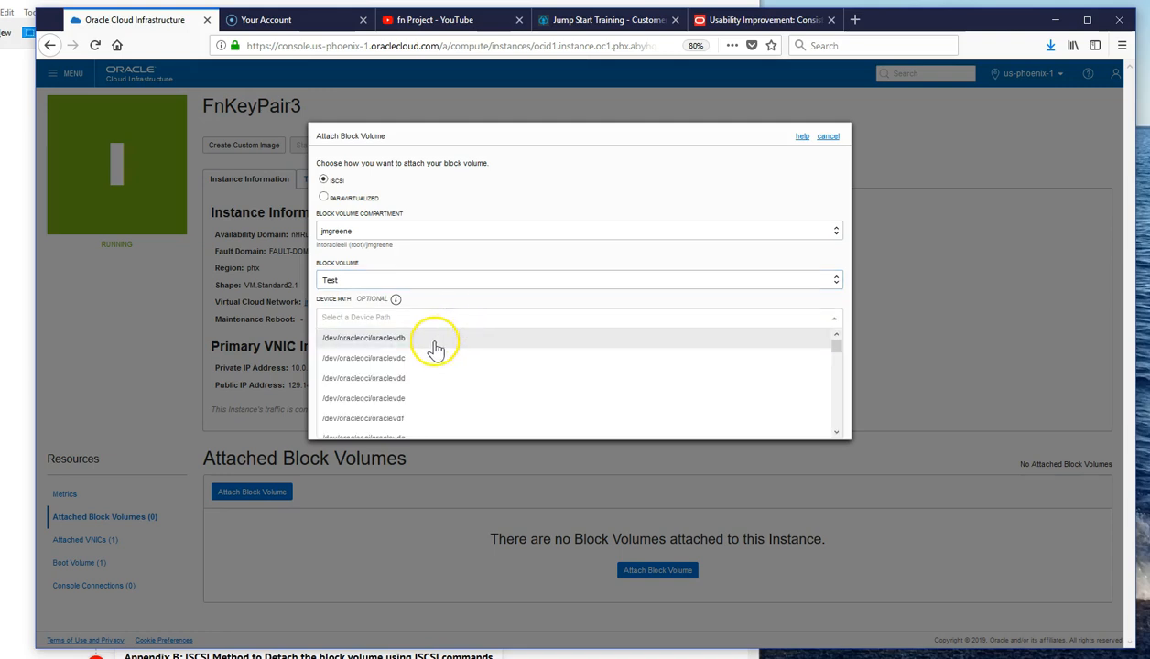
{"action": "left_click", "coordinate": [362, 337]}
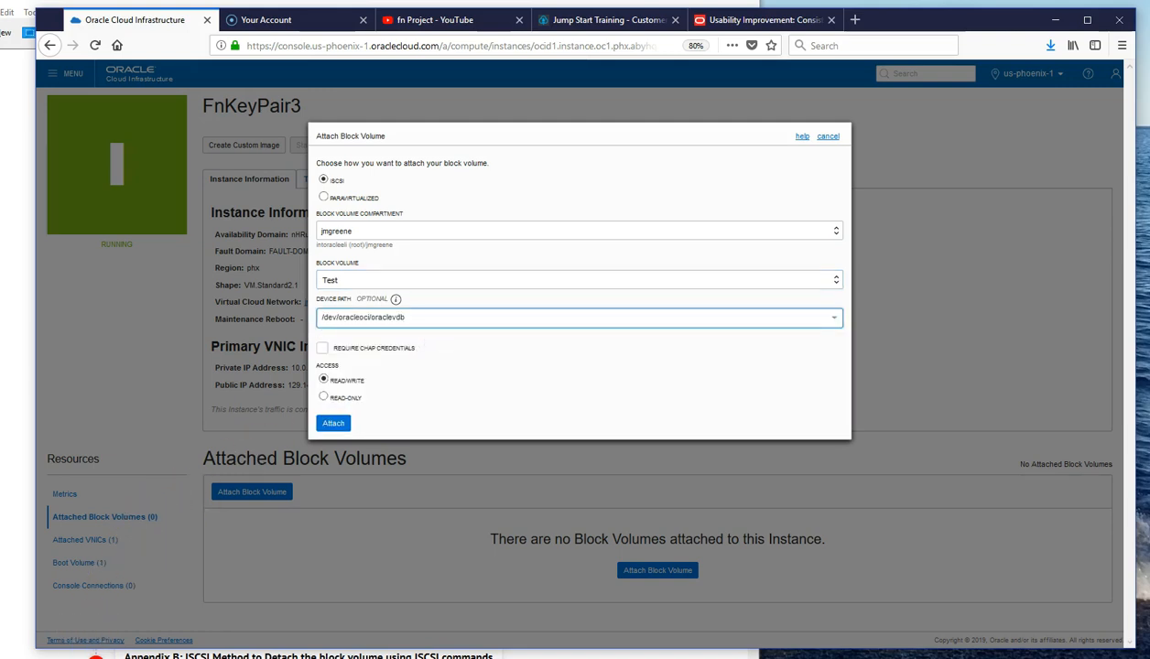
{"action": "left_click", "coordinate": [333, 423]}
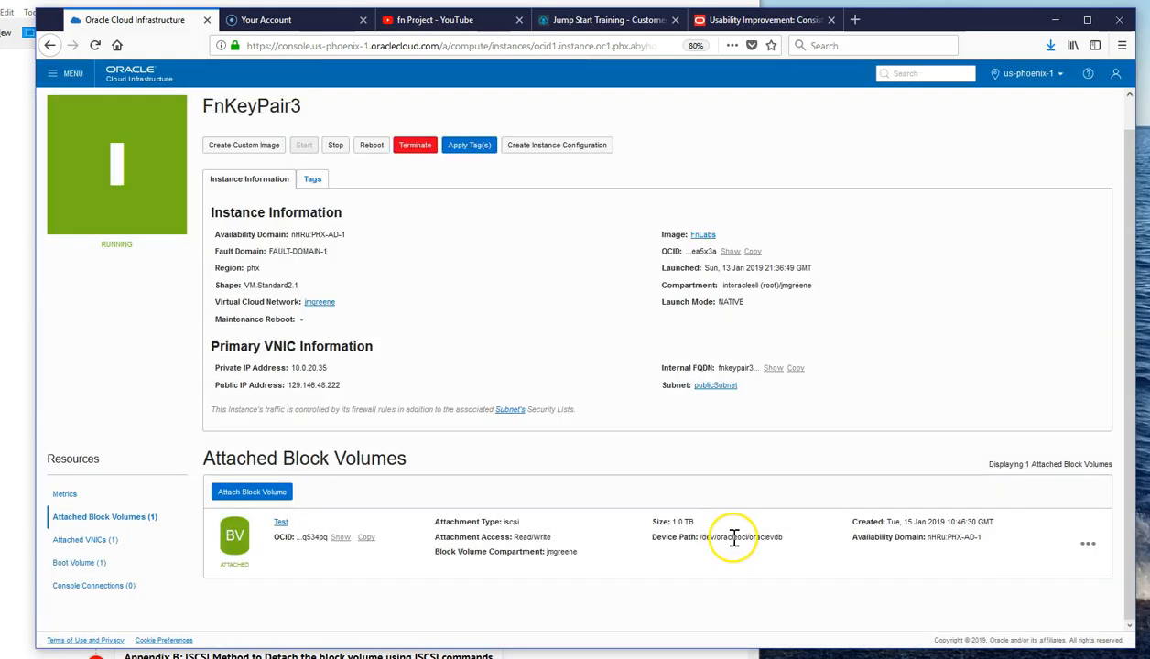
- Show the iSCSI Commands & Information for the attached Test volume from its Actions menu
{"action": "left_click", "coordinate": [1087, 542]}
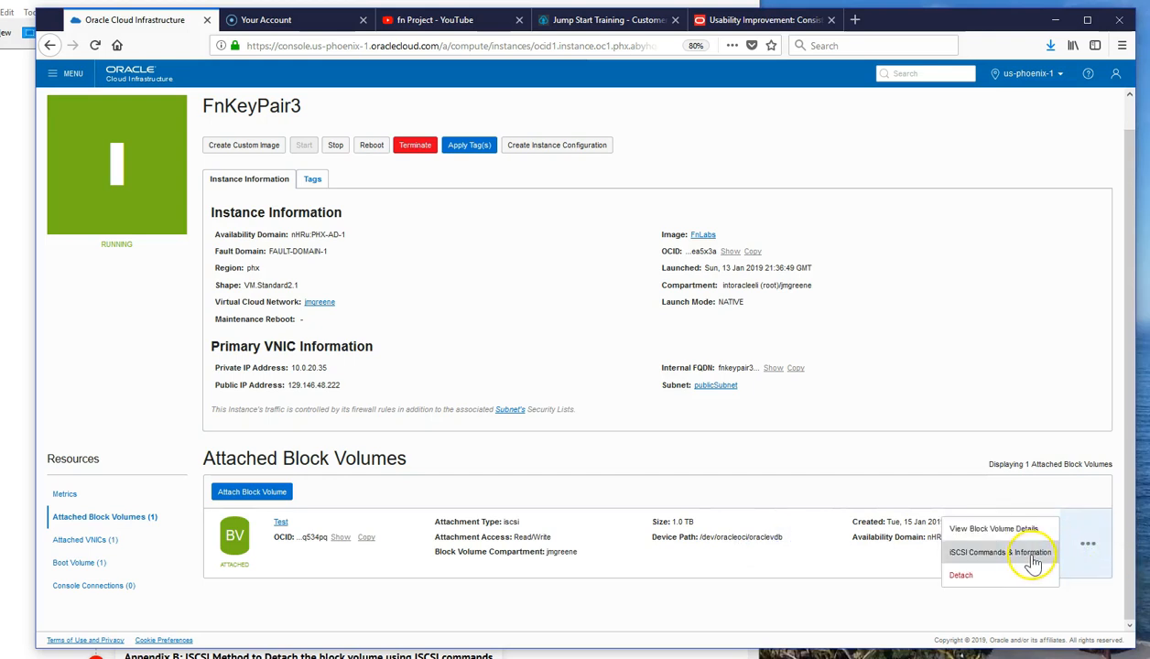
{"action": "left_click", "coordinate": [999, 553]}
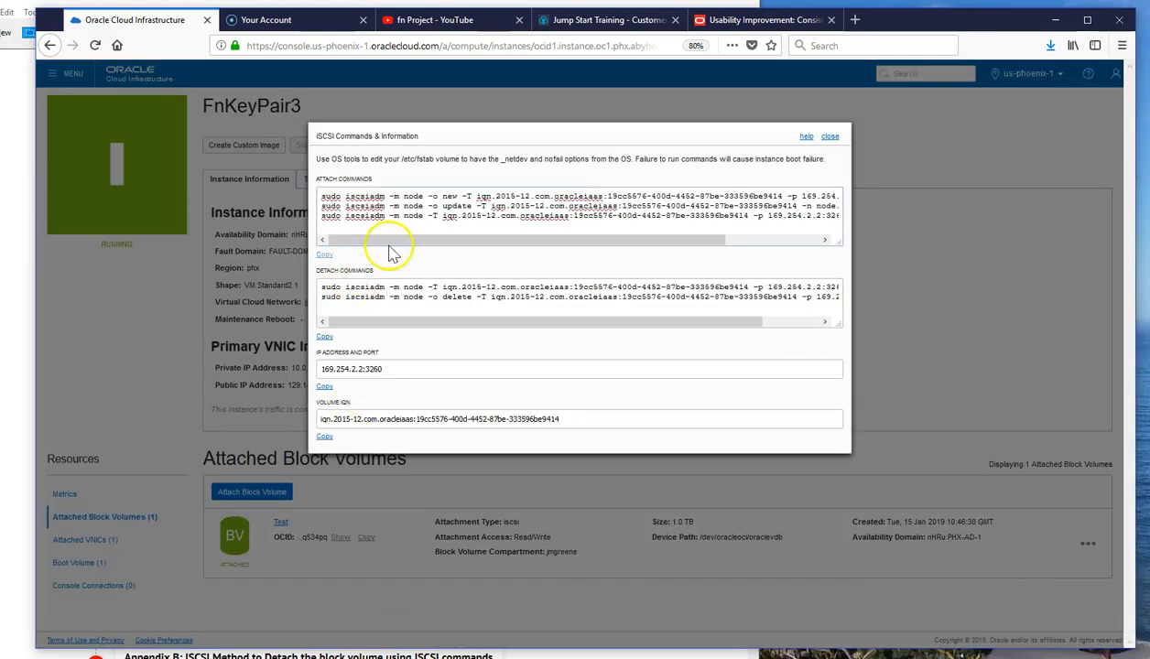
{"action": "left_click", "coordinate": [324, 254]}
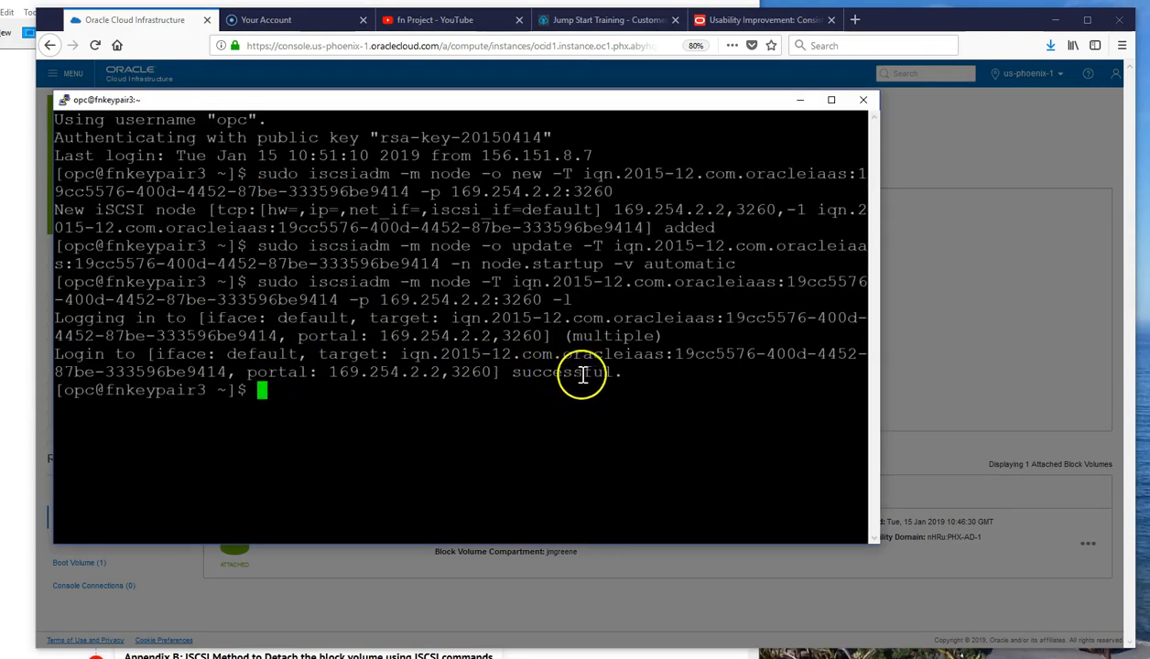
{"action": "mouse_move", "coordinate": [293, 392]}
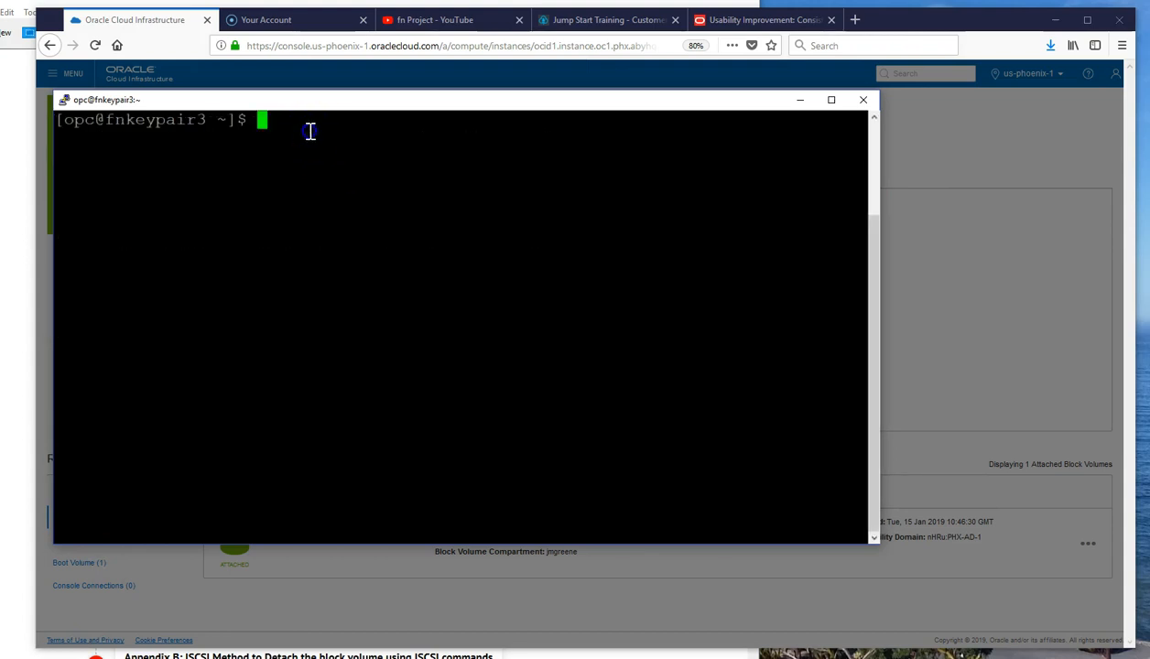
- Run lsscsi to see the volume as /dev/sdb, then list /dev/oracleoci/oraclevd* links
{"action": "type", "text": "l"}
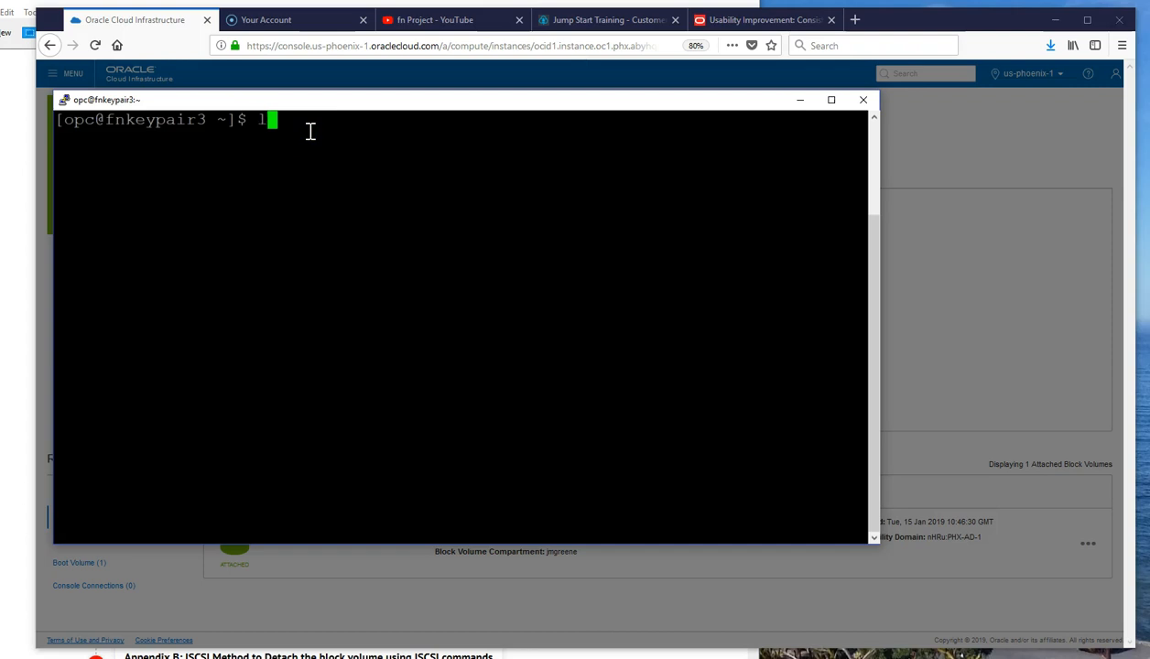
{"action": "type", "text": "ss"}
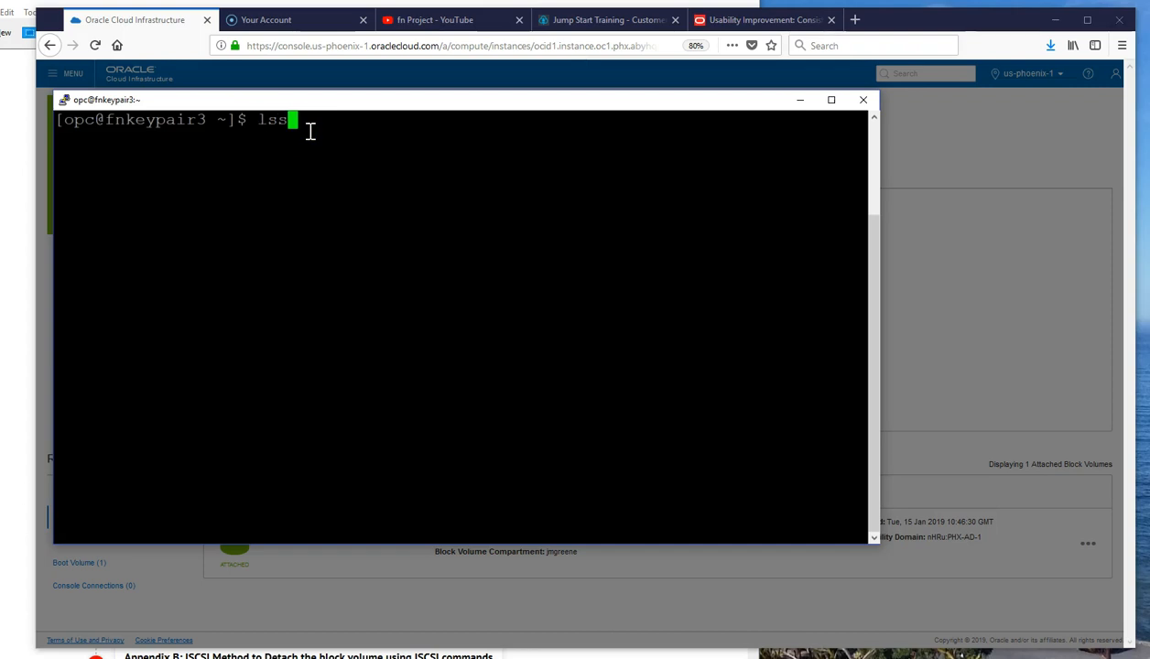
{"action": "type", "text": "csi"}
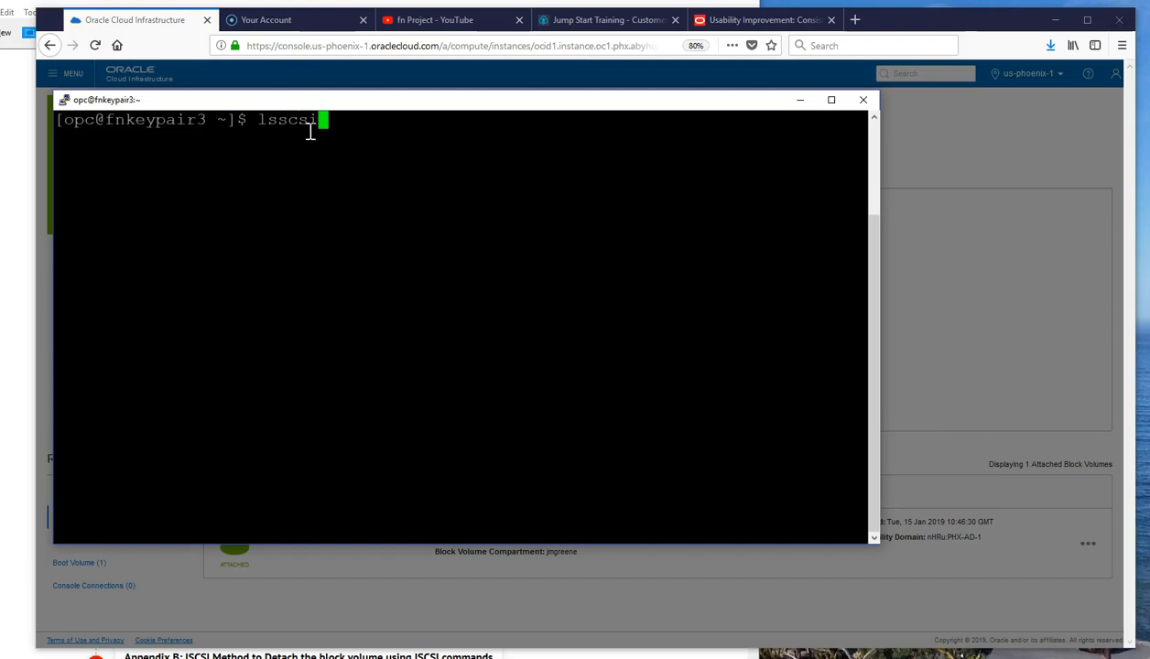
{"action": "key", "text": "Return"}
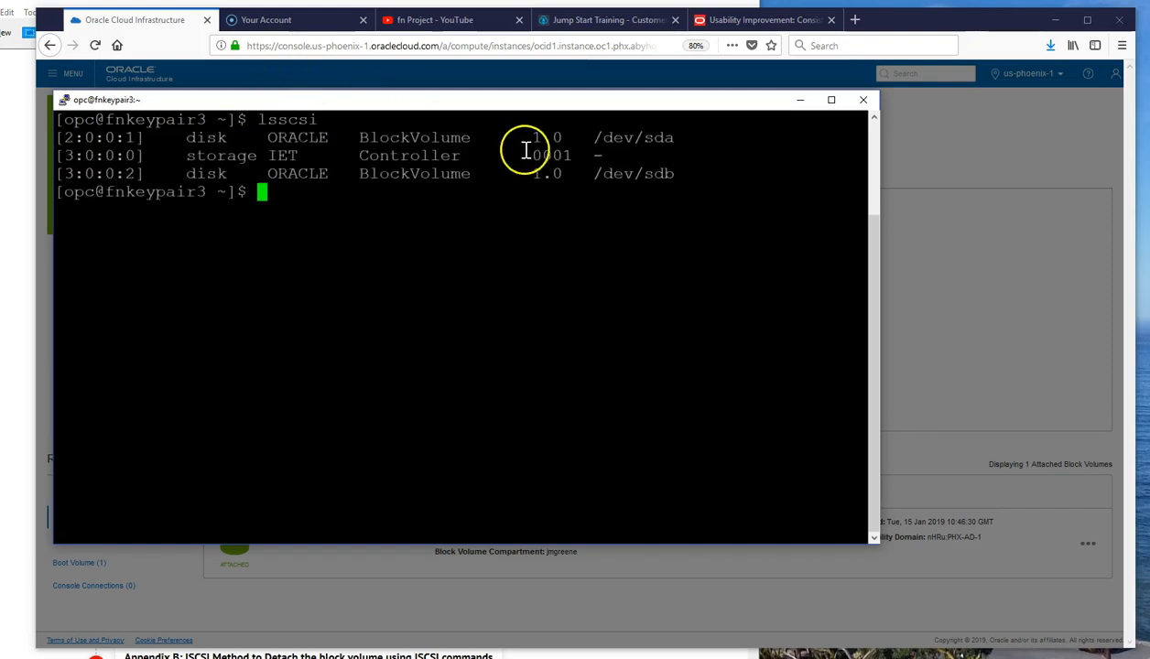
{"action": "type", "text": "ll /dev/oracleoci/oraclevd*"}
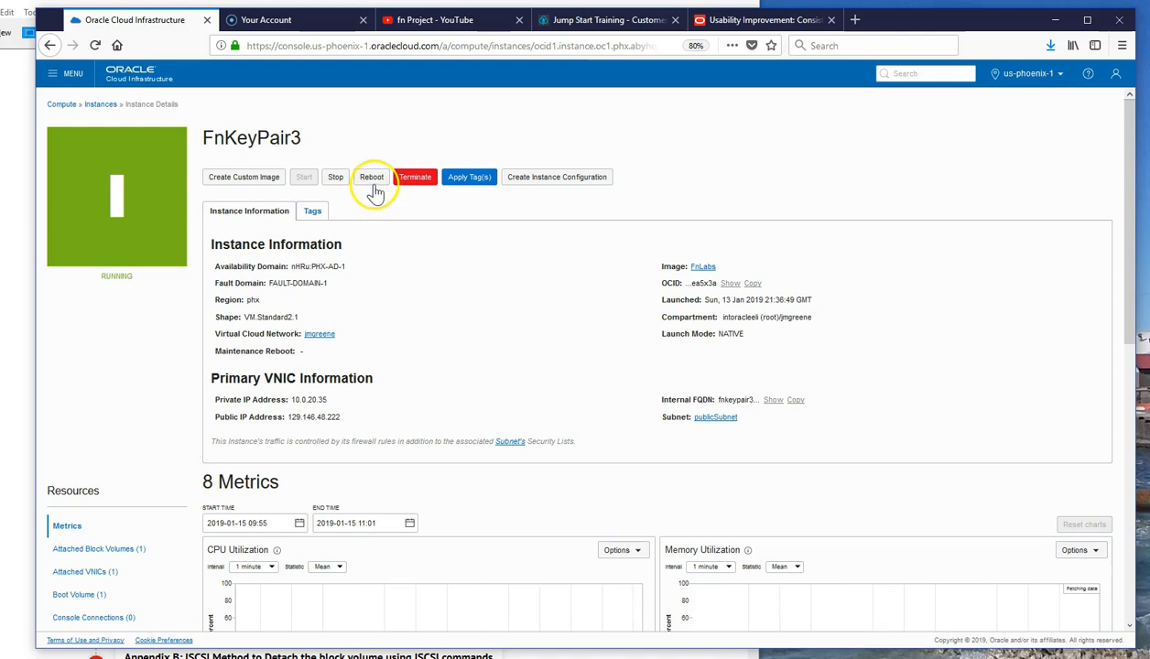
- Reboot the FnKeyPair3 instance and confirm the reboot in the dialog
{"action": "left_click", "coordinate": [370, 175]}
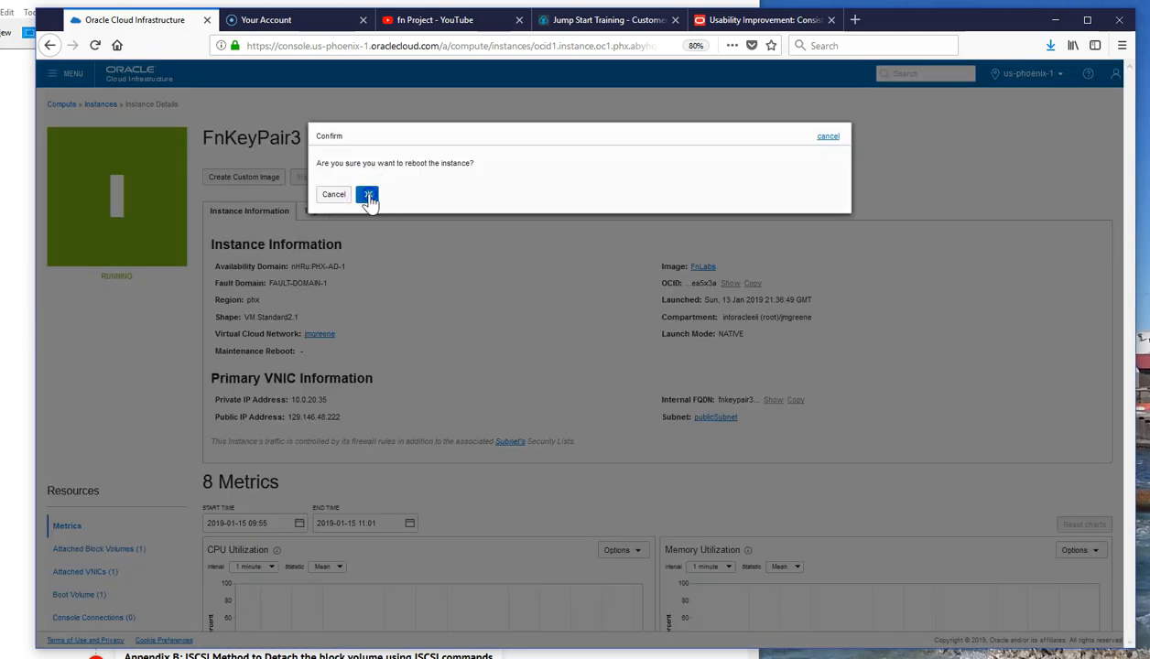
{"action": "left_click", "coordinate": [366, 194]}
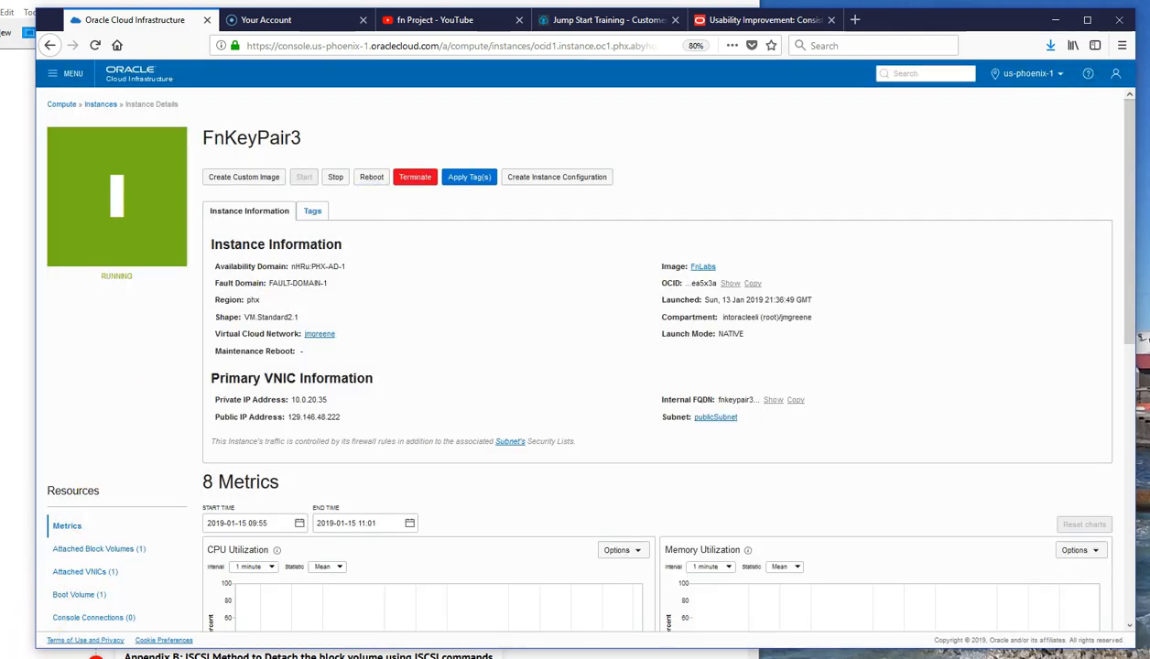
{"action": "left_click", "coordinate": [304, 176]}
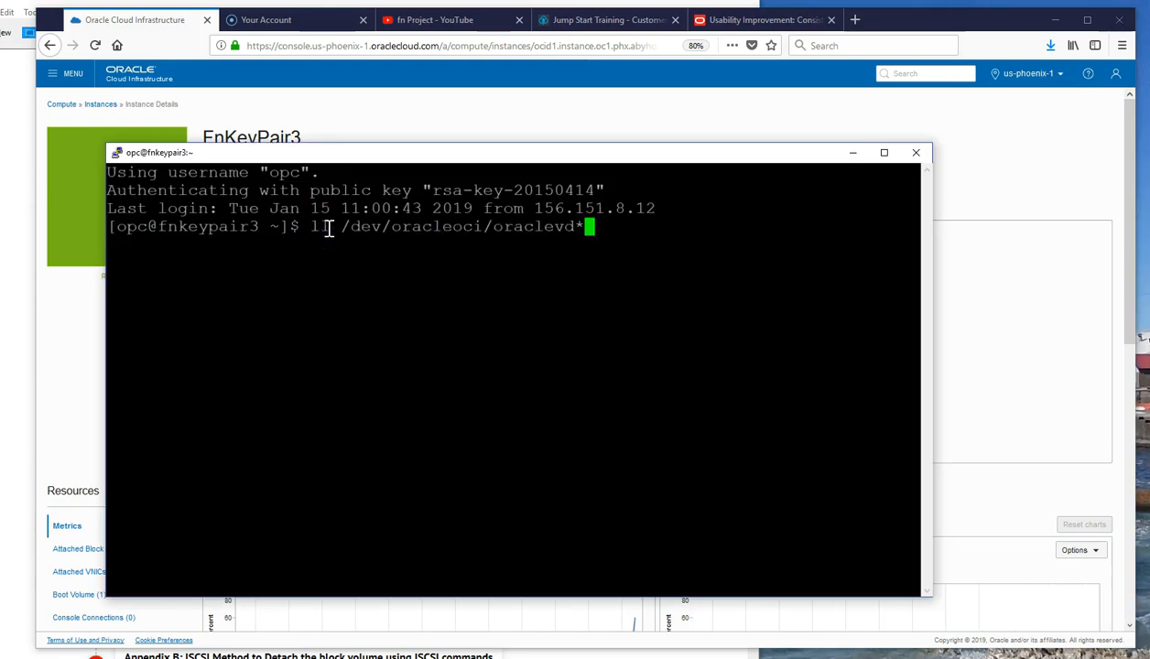
- After reboot, rerun lsscsi and ll /dev/oracleoci/oraclevd* showing oraclevdb still links to sdb
{"action": "key", "text": "Return"}
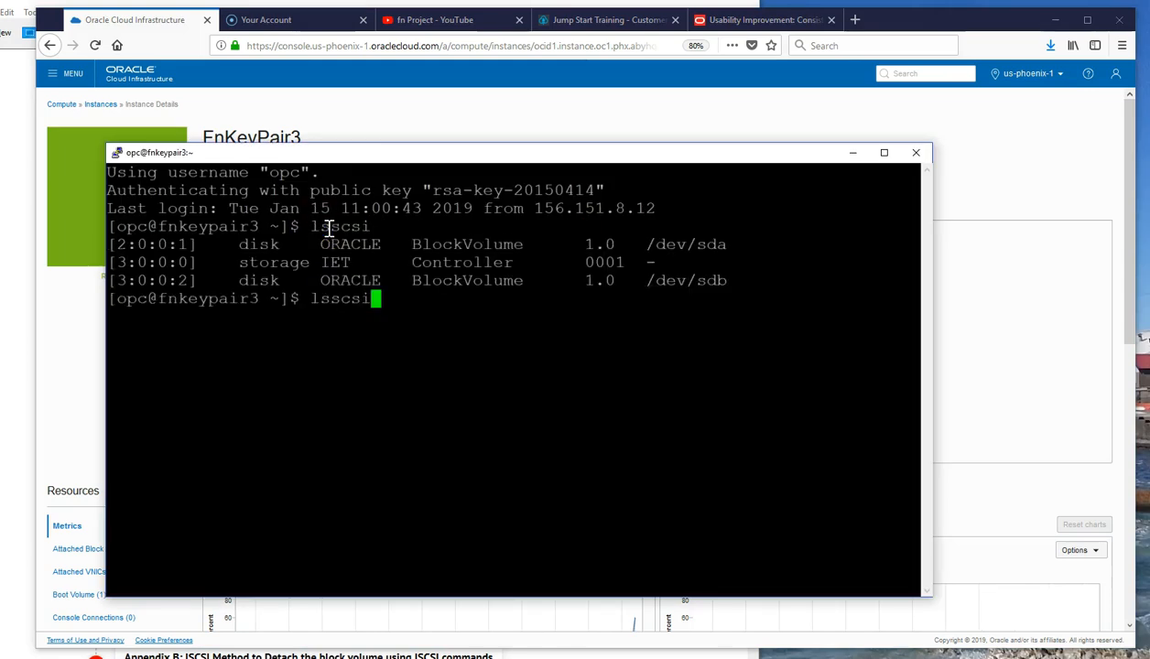
{"action": "key", "text": "Return"}
{"action": "type", "text": "ll /dev/oracleoci/oraclevd*"}
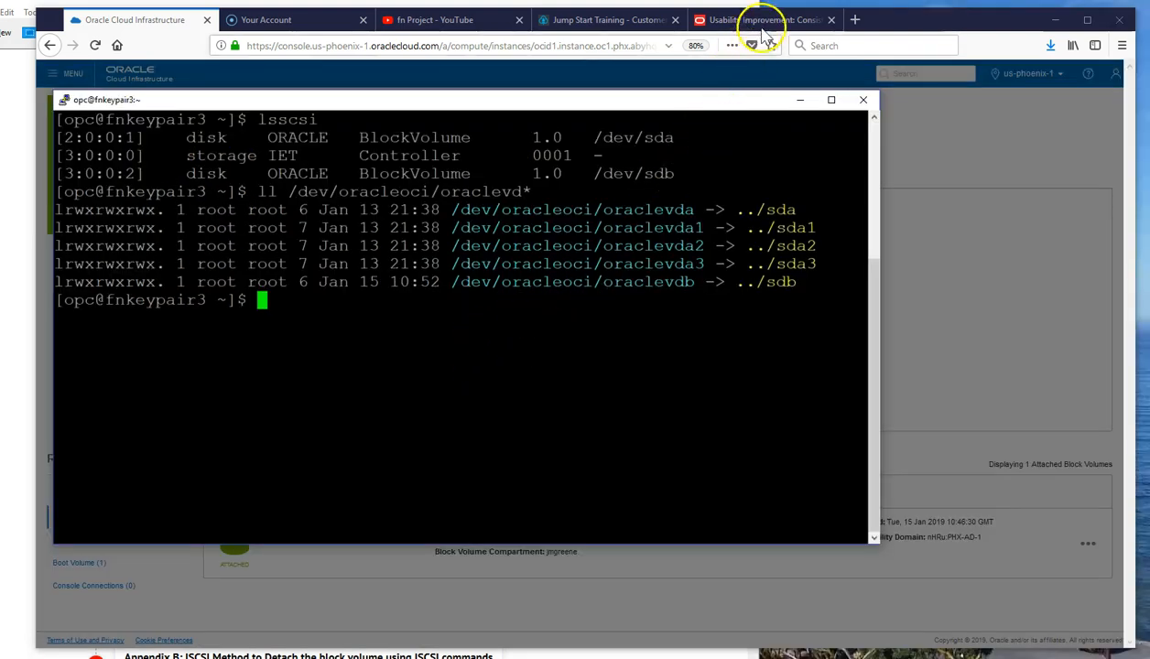
- View Oracle's blog article on consistent device paths in the browser
{"action": "left_click", "coordinate": [761, 18]}
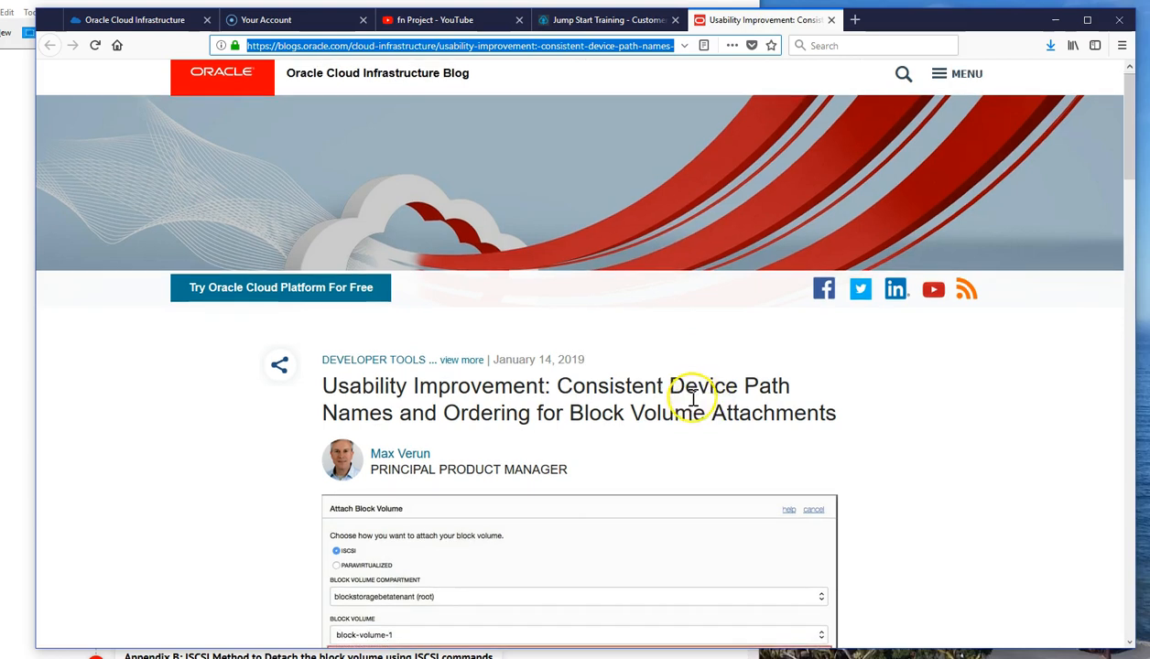
{"action": "scroll", "scroll_direction": "down", "scroll_amount": 3}
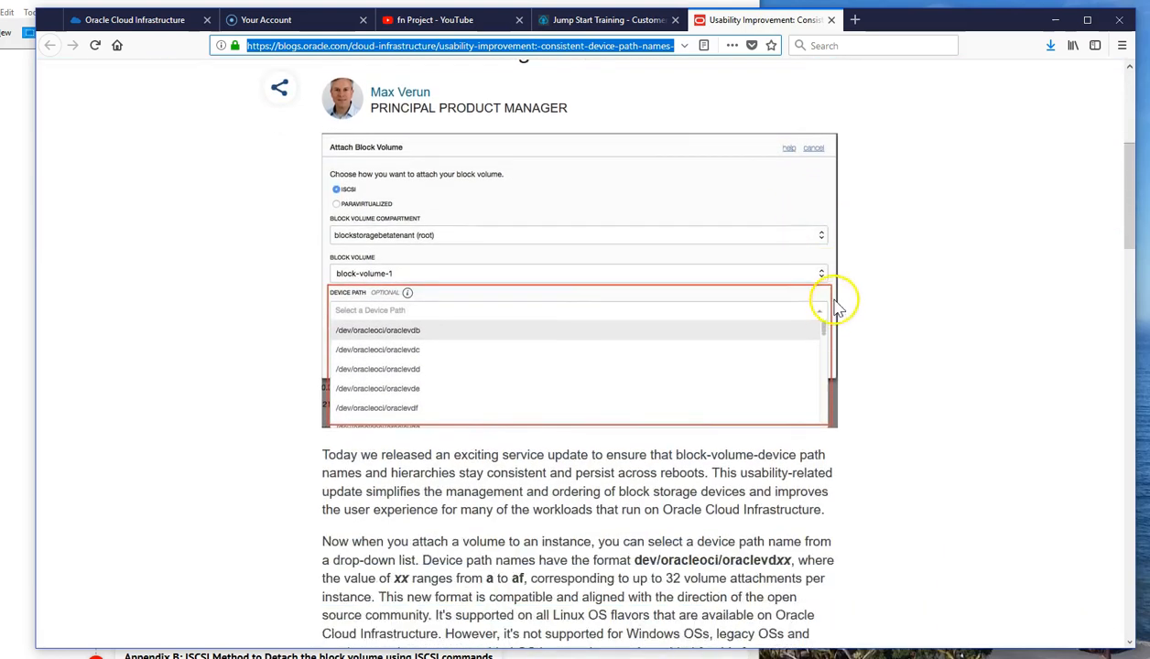
{"action": "scroll", "scroll_direction": "up", "scroll_amount": 3}
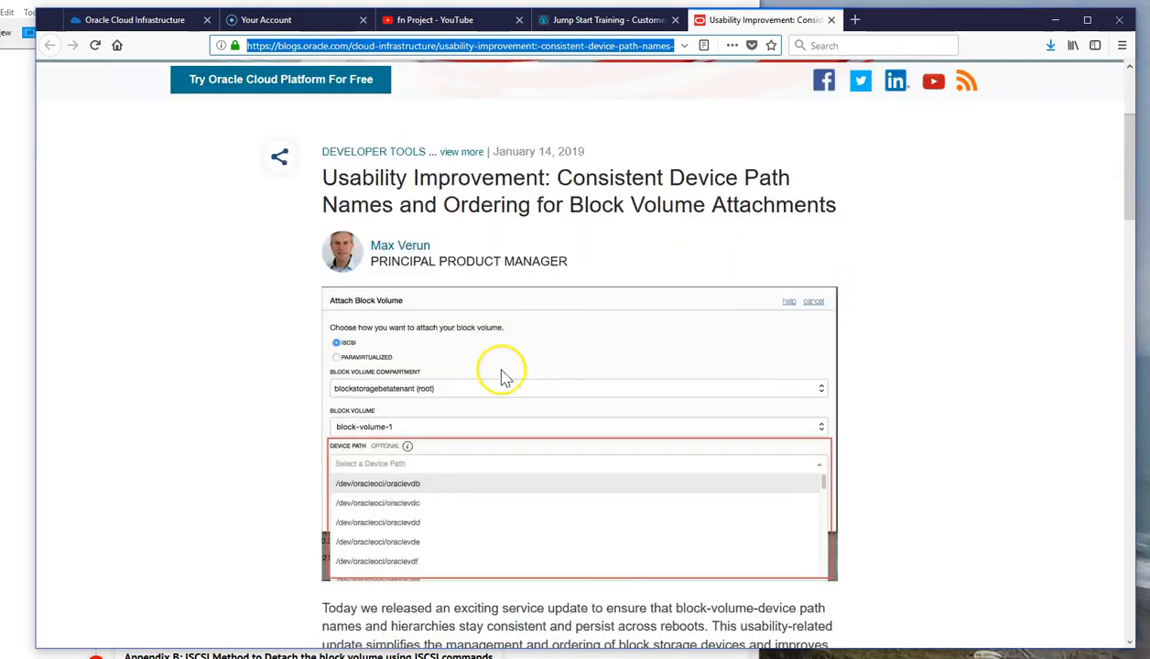